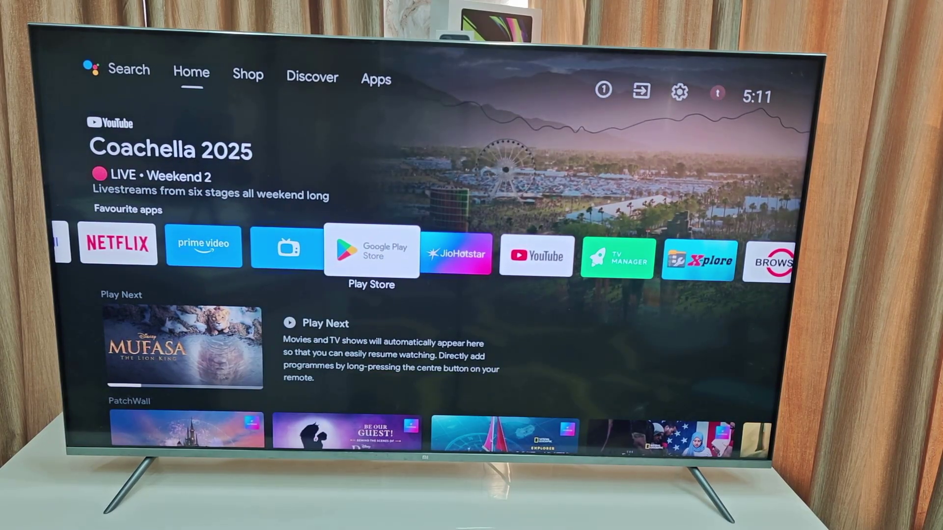
In the Play Store, search for 'any' to find AnyDesk.
click(371, 250)
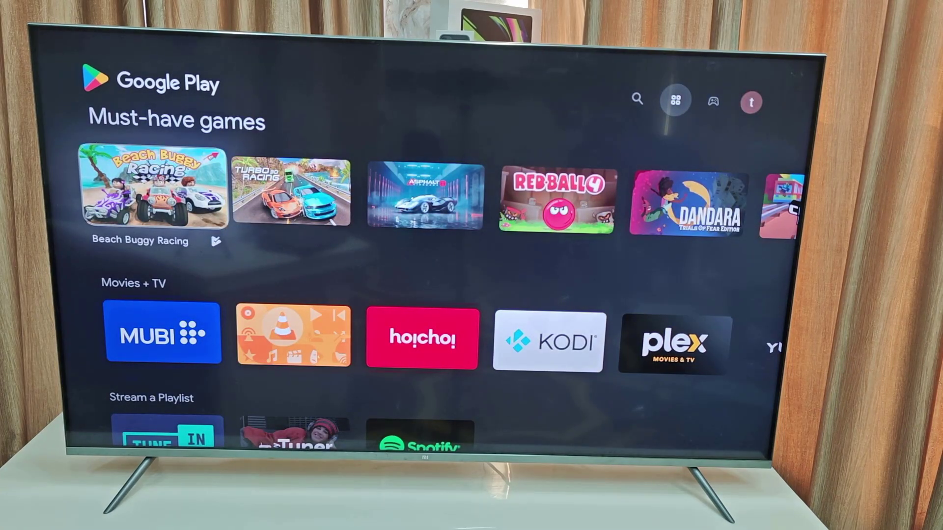
click(637, 99)
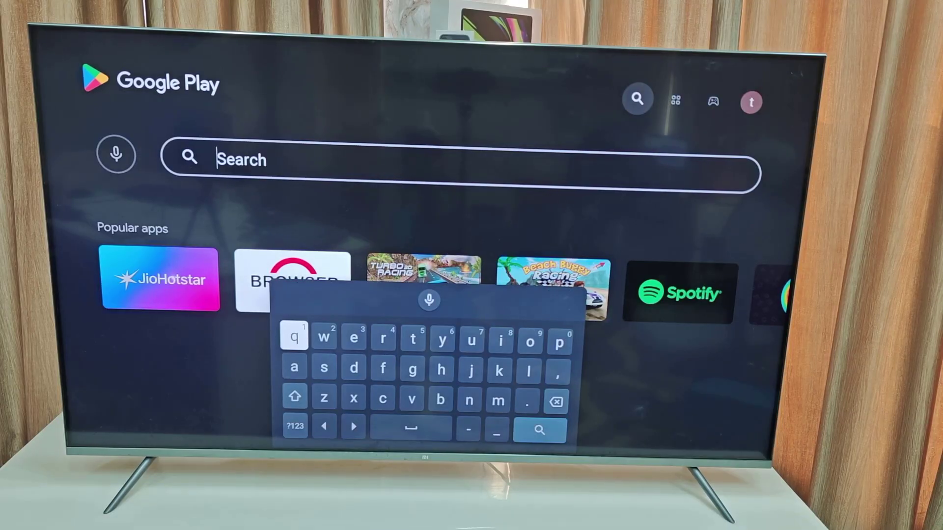
click(294, 337)
text(an)
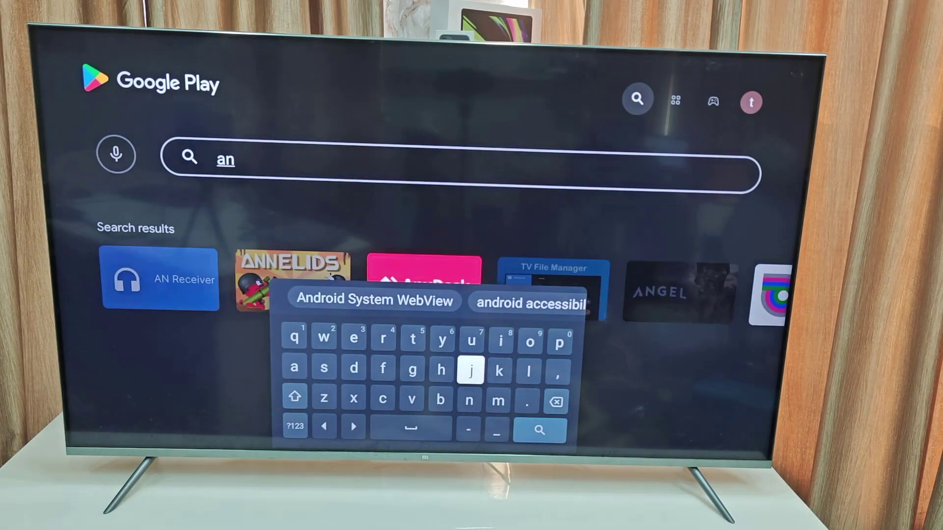
click(442, 337)
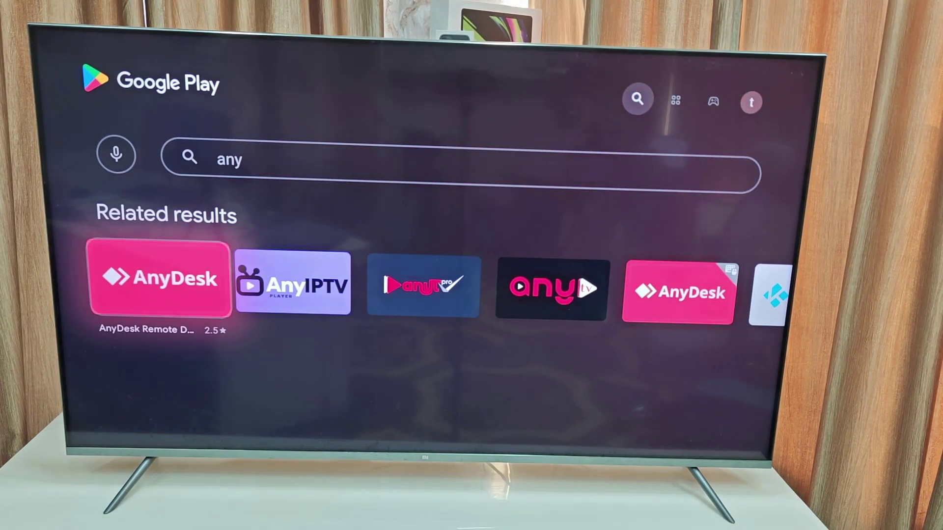
Install AnyDesk Remote Desktop from its listing and launch it.
click(160, 283)
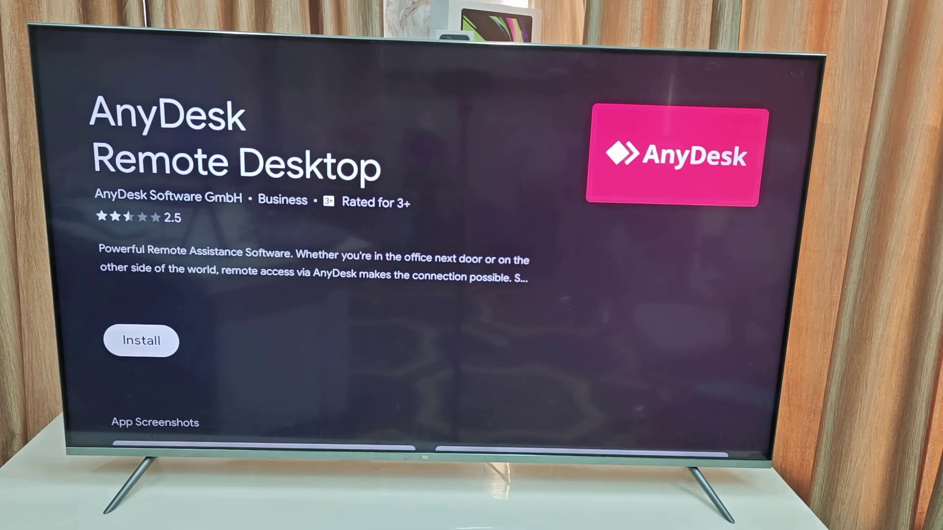
click(141, 340)
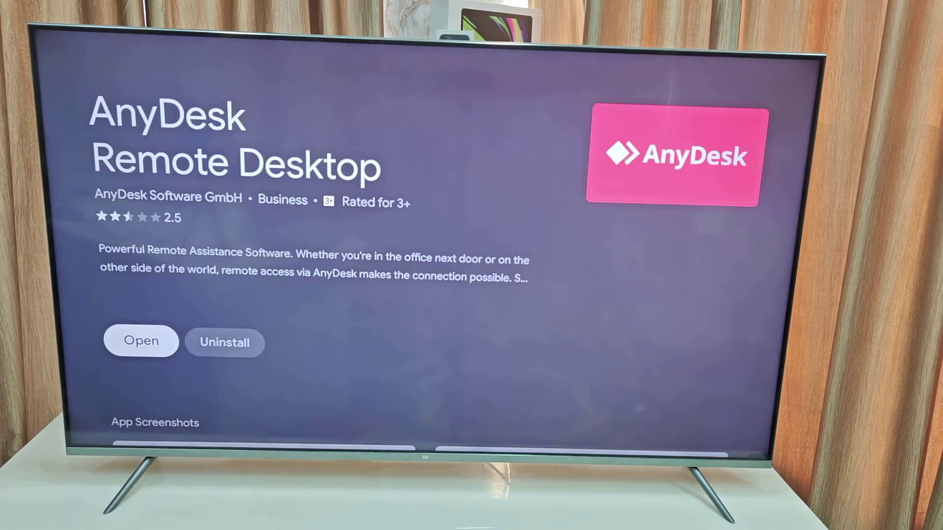
click(140, 340)
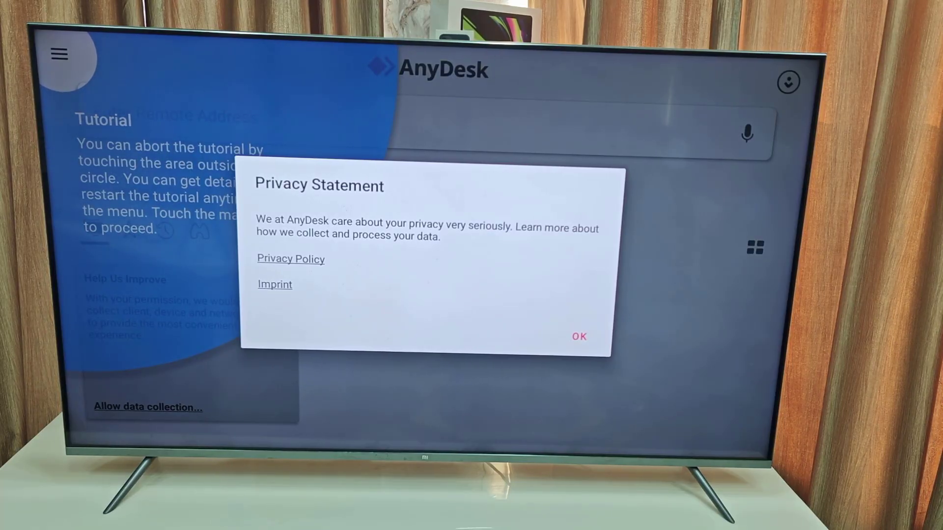
Accept the privacy statement and agree to complete the setup checklist now.
click(578, 336)
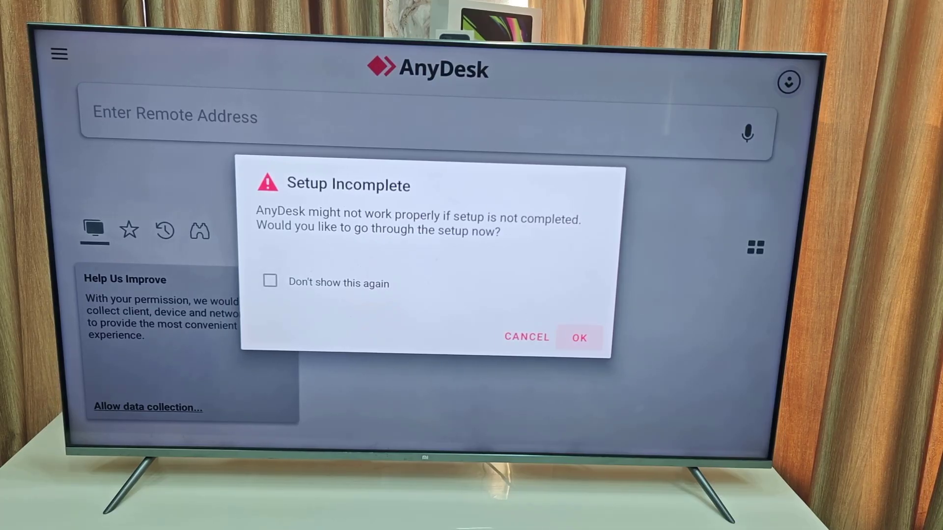
click(579, 337)
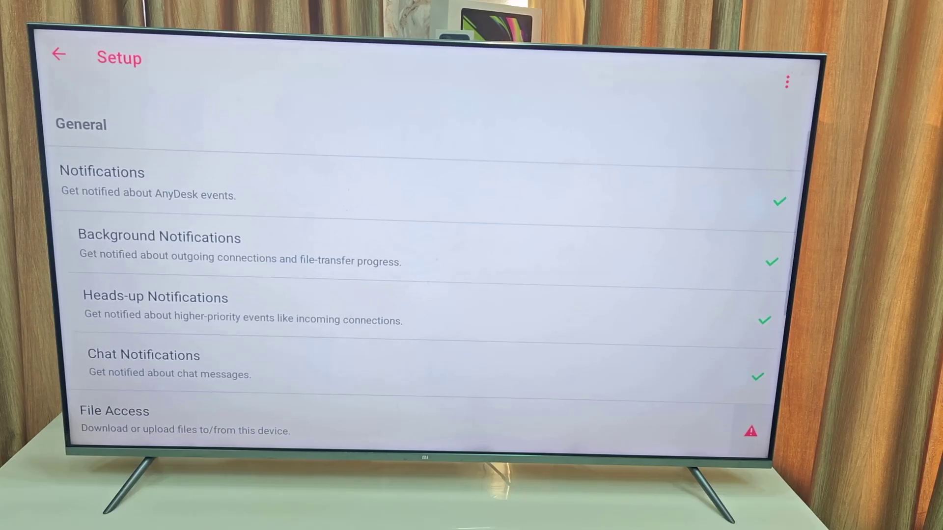
Install the Plugin AD1 control plugin from the setup checklist.
scroll(down, 3)
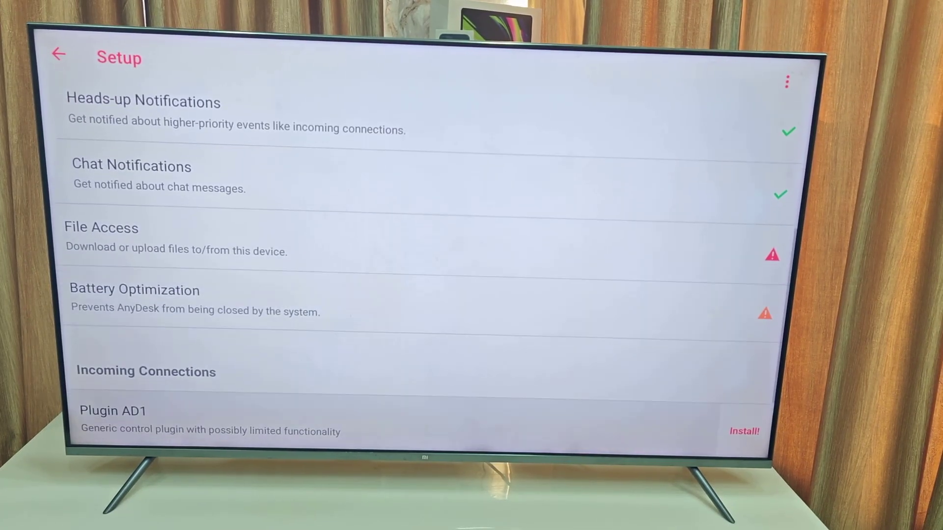
scroll(down, 3)
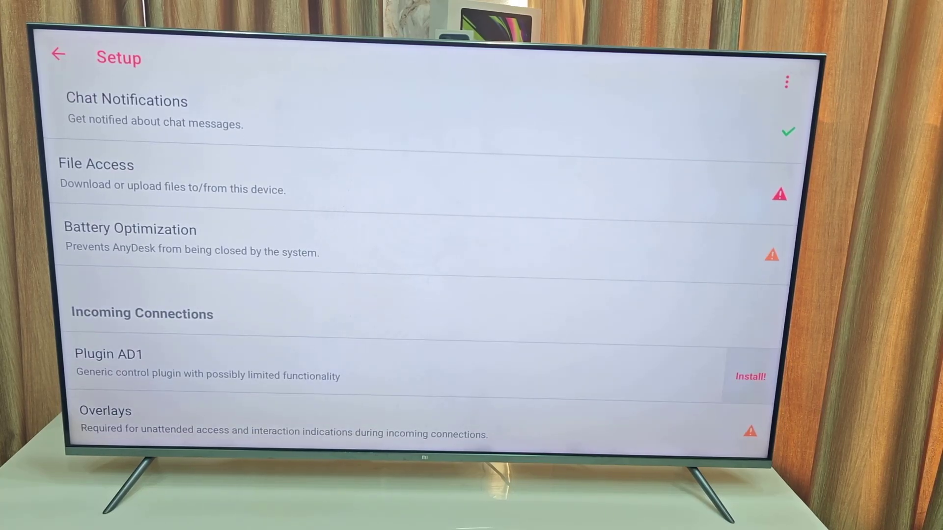
click(749, 377)
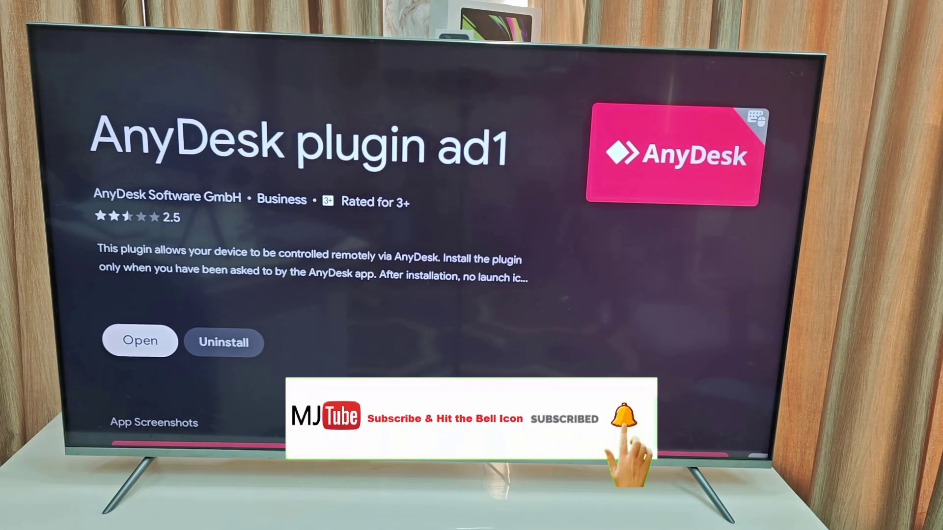
click(139, 340)
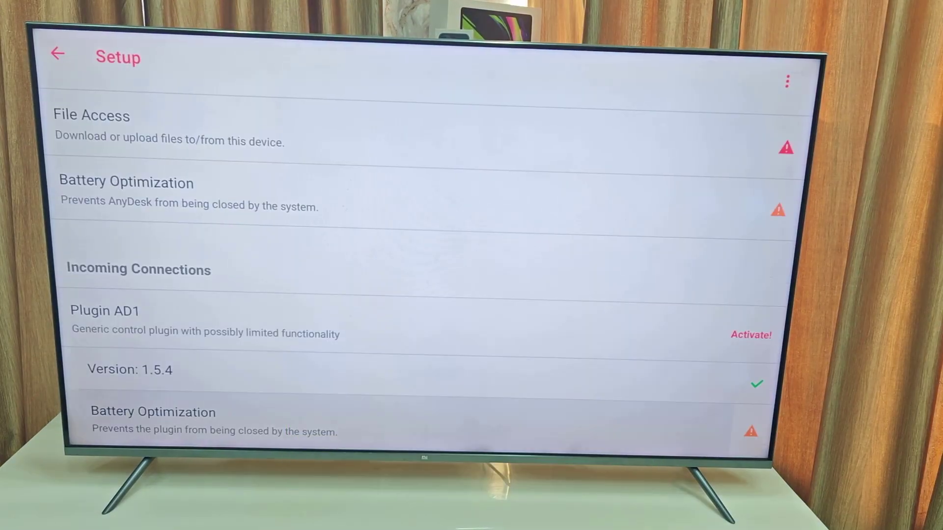
Allow AnyDesk to display over other apps and return to the main screen.
scroll(down, 3)
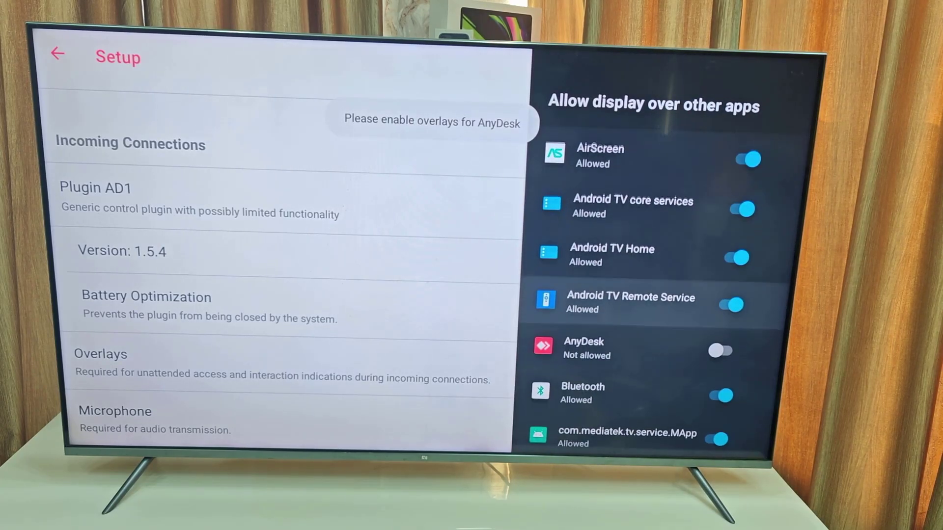
click(720, 351)
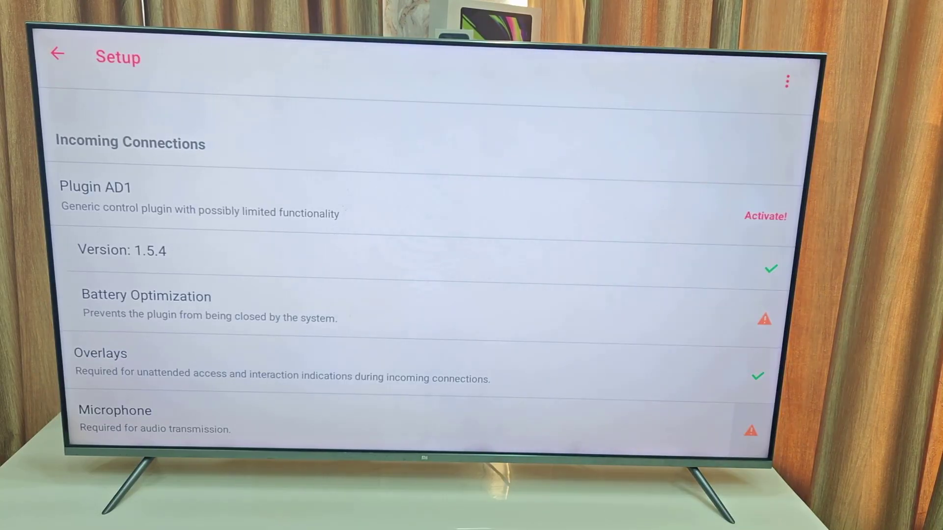
click(57, 54)
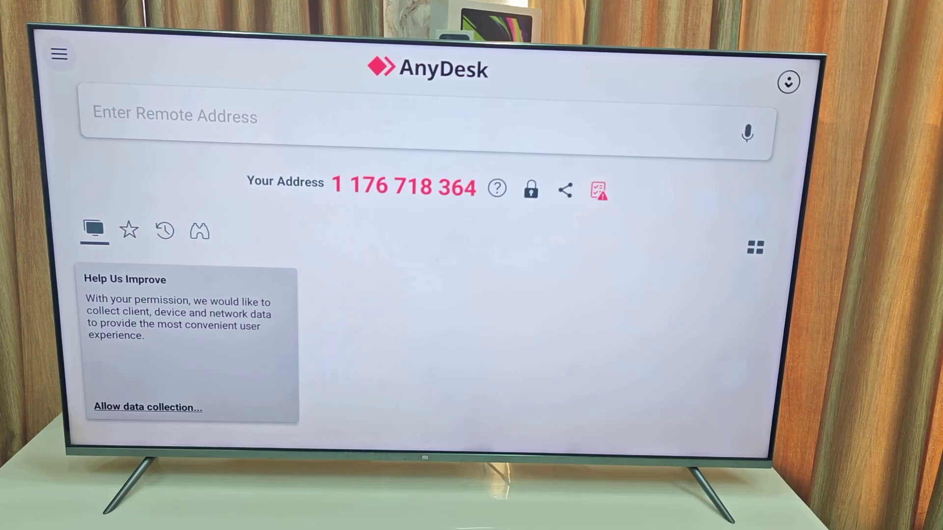
Show the side menu with Setup, Settings and Plugin AD1 and choose an item.
click(58, 55)
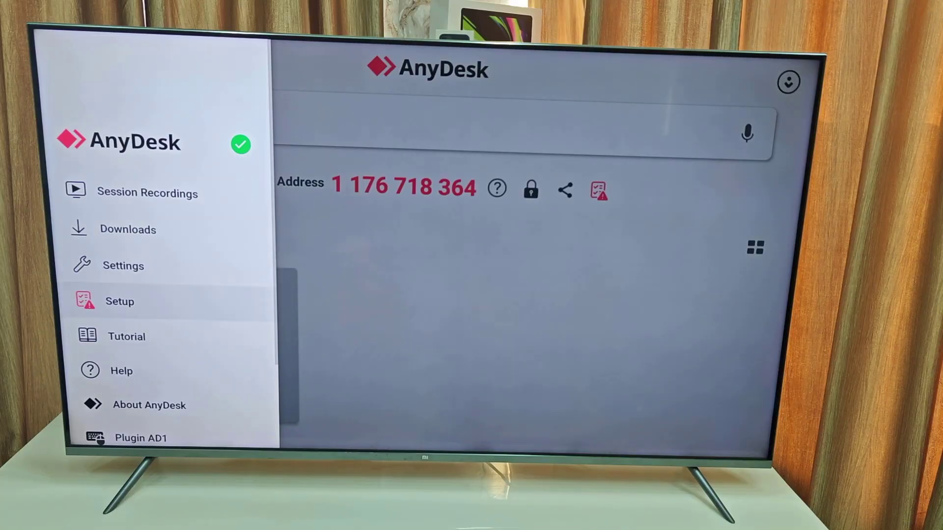
click(120, 301)
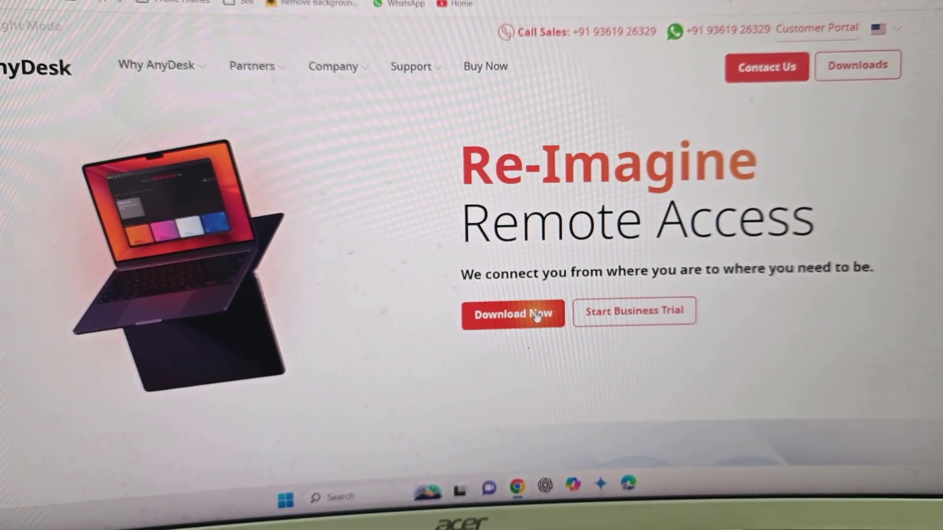
Download AnyDesk for Windows via Download Now on anydesk.com.
click(512, 314)
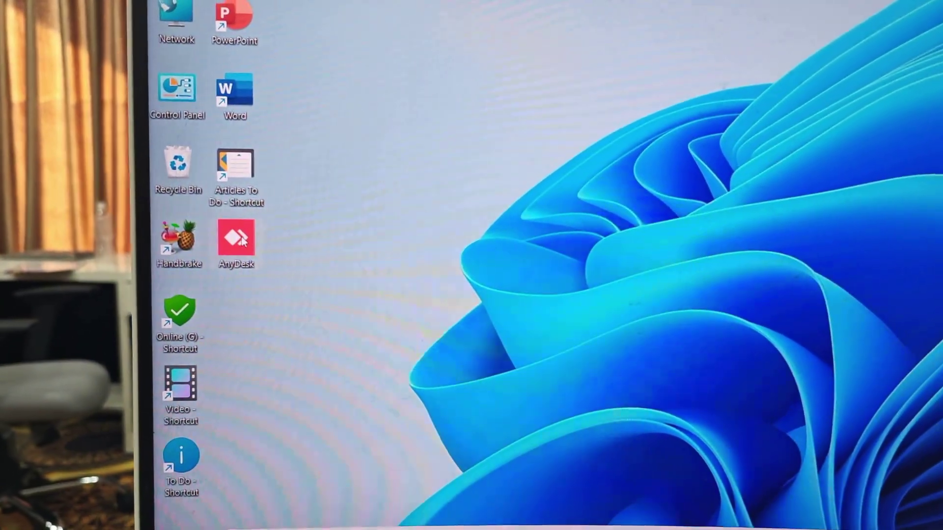
Launch AnyDesk on the PC and start entering the TV's address beginning '11'.
double_click(236, 237)
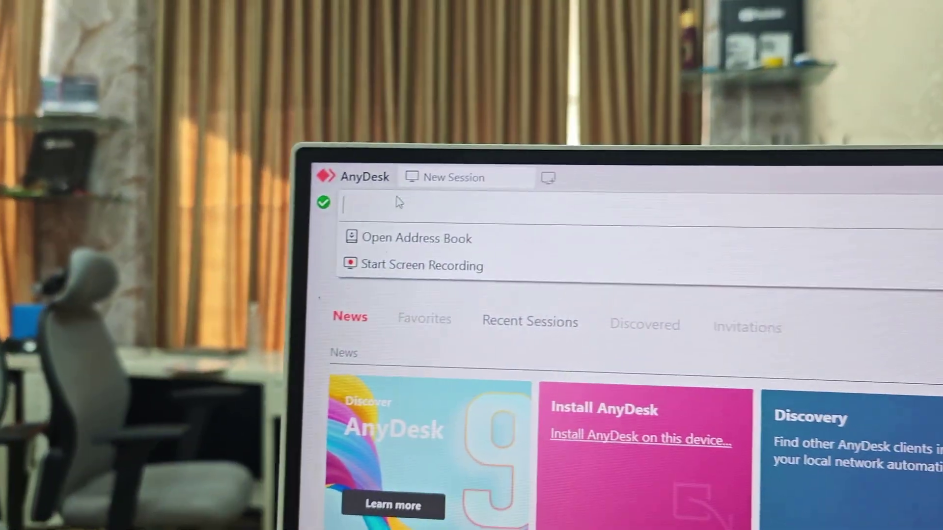
text(11)
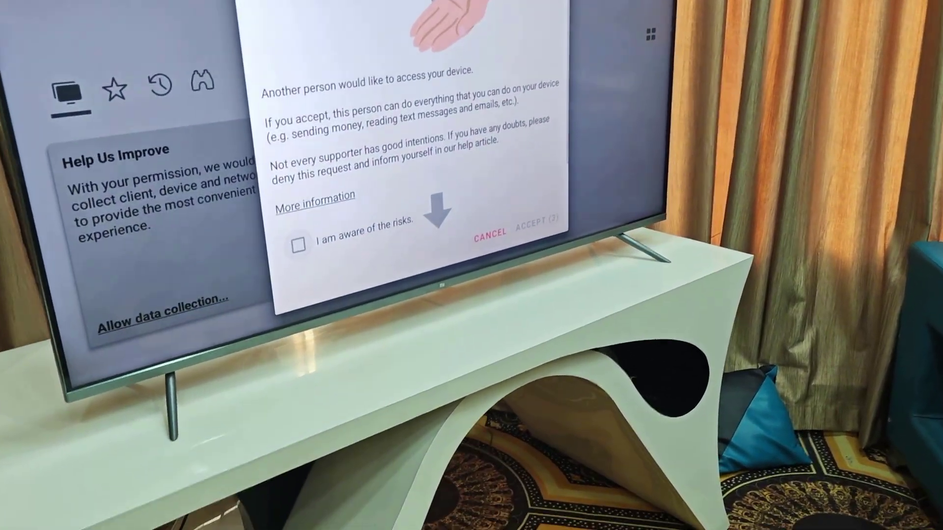
Tick 'I am aware of the risks', accept, and list the permission profiles for the PC.
click(299, 243)
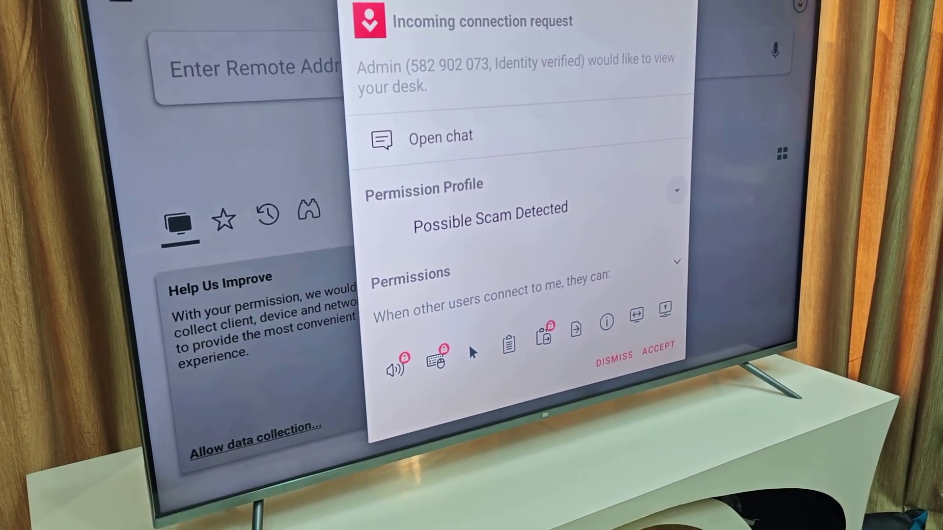
click(676, 190)
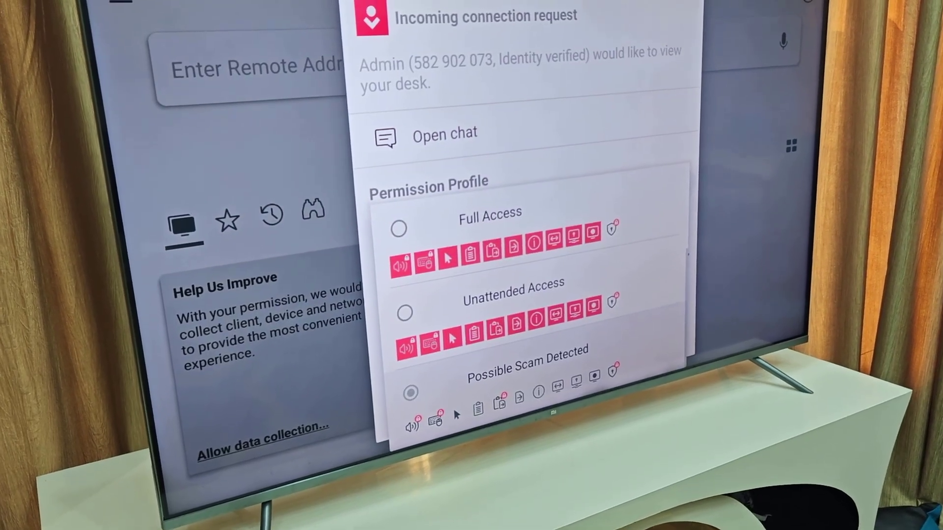